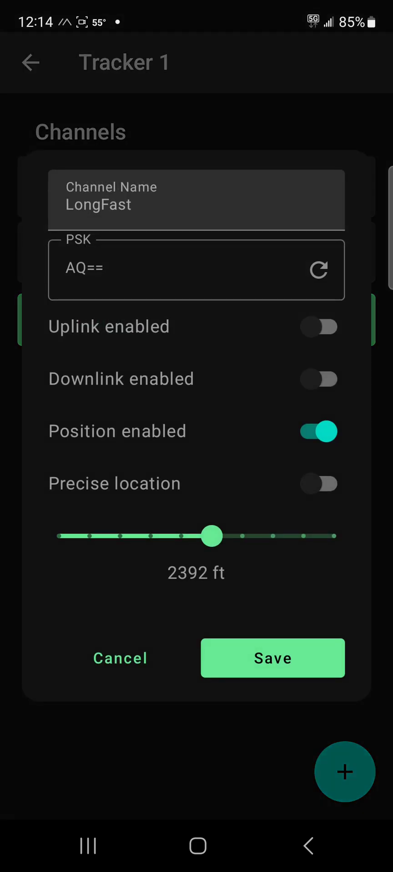
- Switch the LongFast channel to share precise location on Tracker 1
left_click(319, 483)
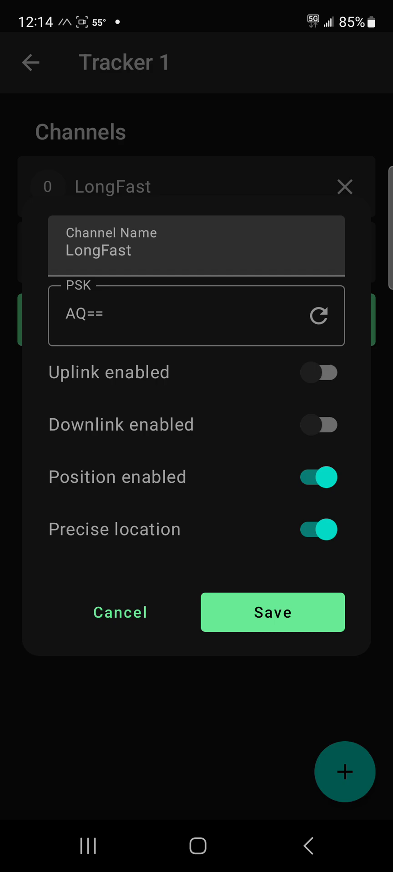
- Turn precise location back off, restoring an approximate range of 1.8 mi
left_click(319, 526)
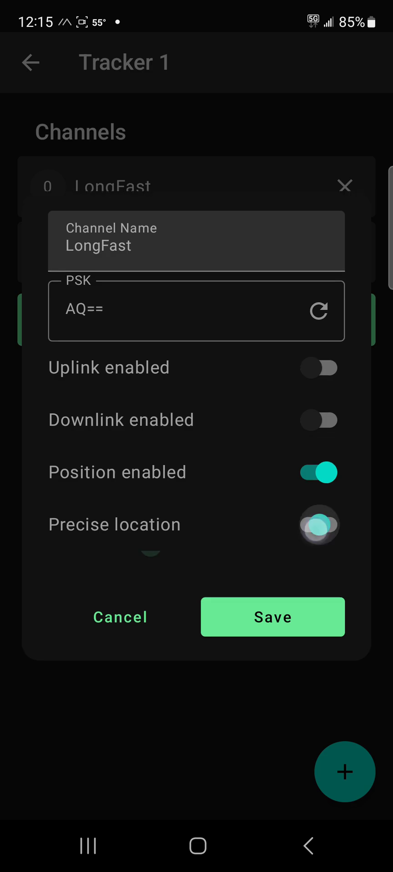
left_click(319, 524)
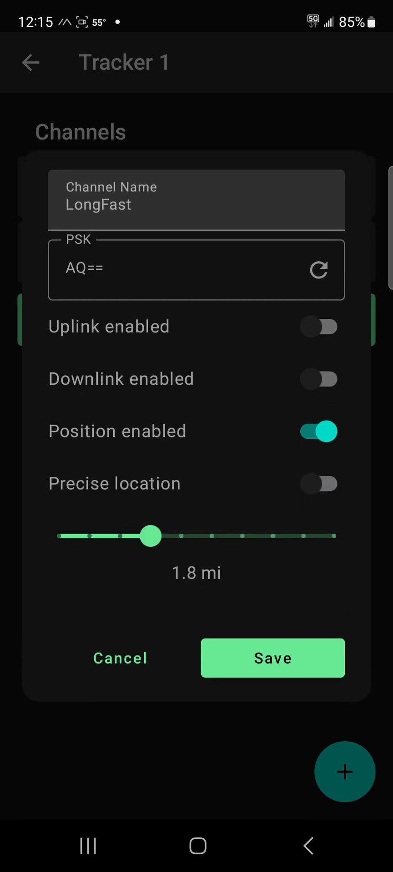
- Sweep the precision slider from 14.5 mi to 148 ft, settle at 2392 ft, and save LongFast
left_click(150, 536)
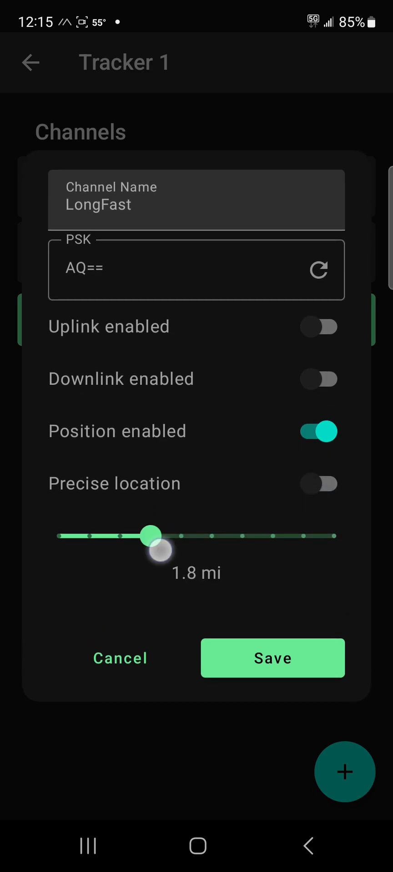
left_click_drag(149, 536, 58, 536)
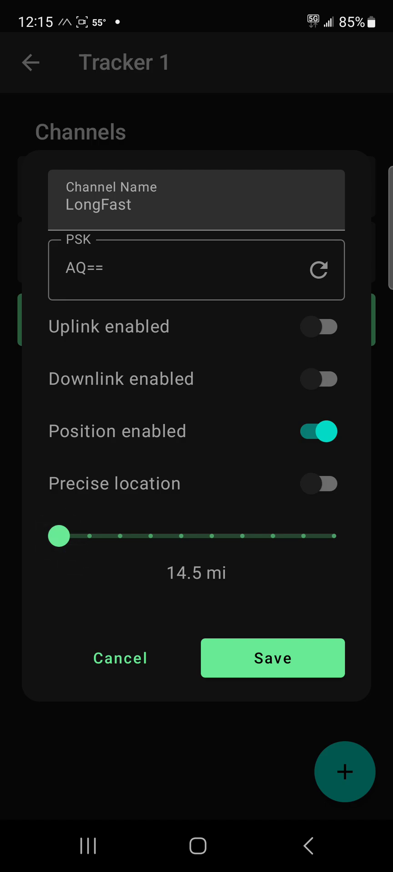
left_click_drag(58, 537, 333, 536)
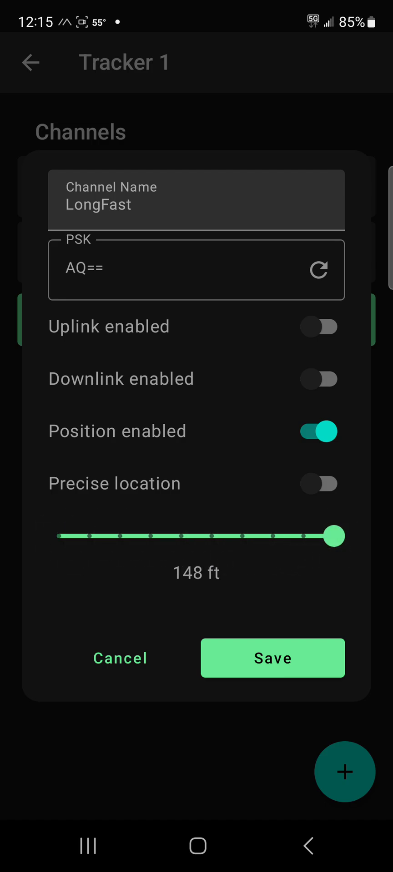
left_click_drag(336, 536, 242, 536)
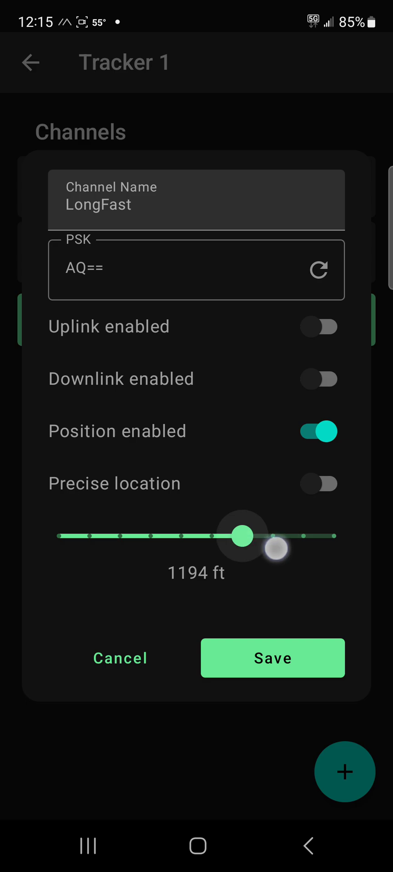
left_click_drag(240, 536, 214, 536)
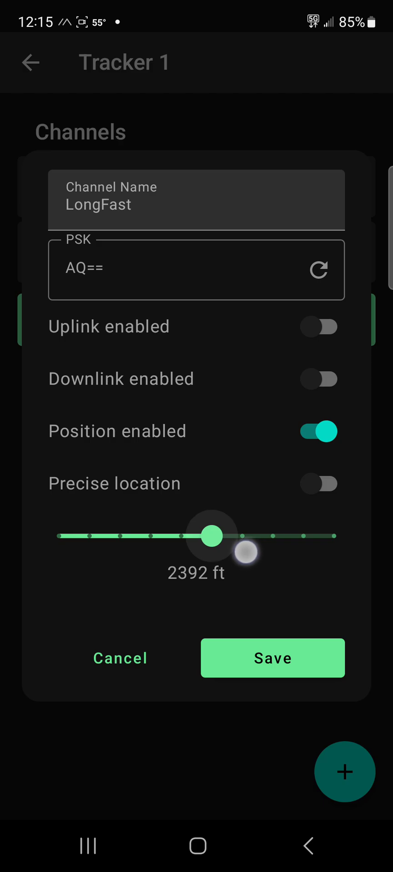
left_click(272, 658)
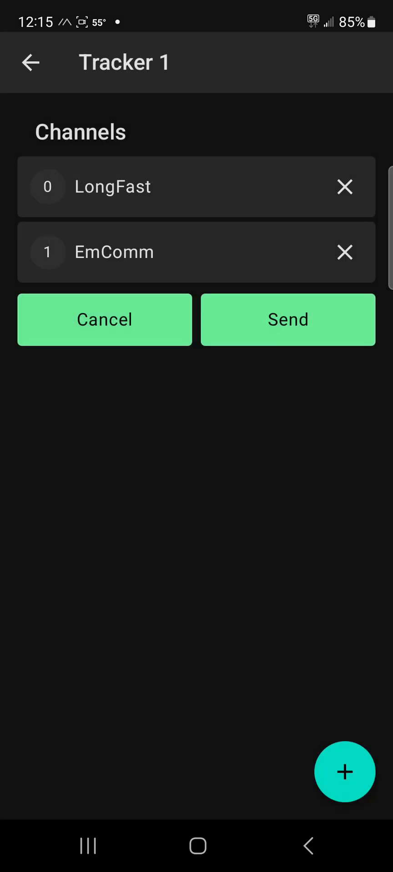